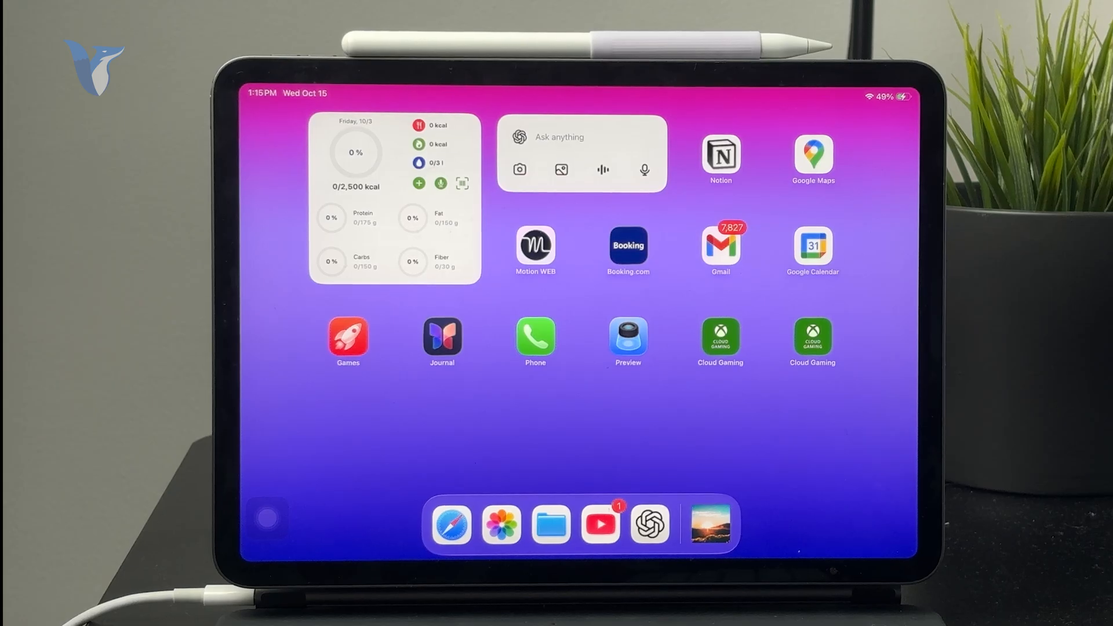
- Close Settings and swipe past the last Home Screen page to the App Library
text(imo)
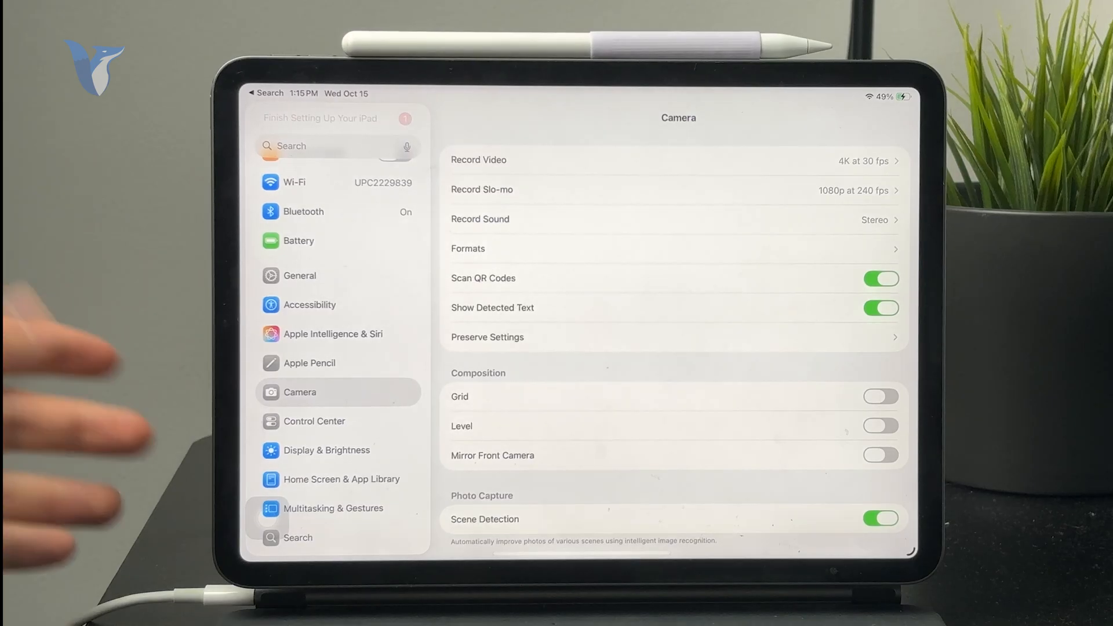
click(300, 275)
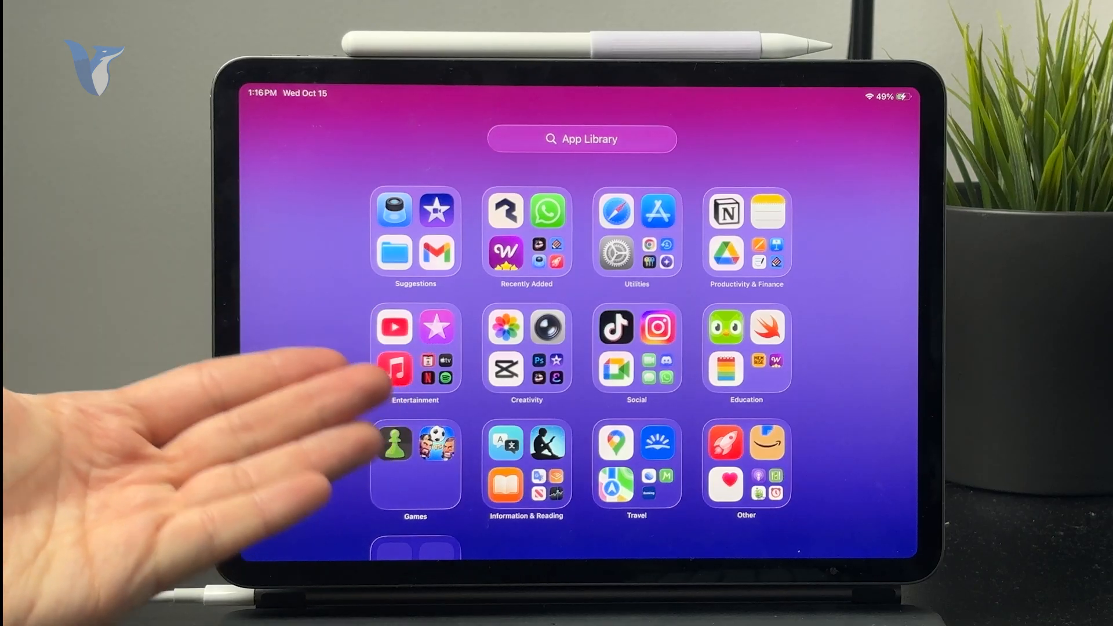
- Launch the App Store from the Utilities folder and go to its Search tab
click(581, 138)
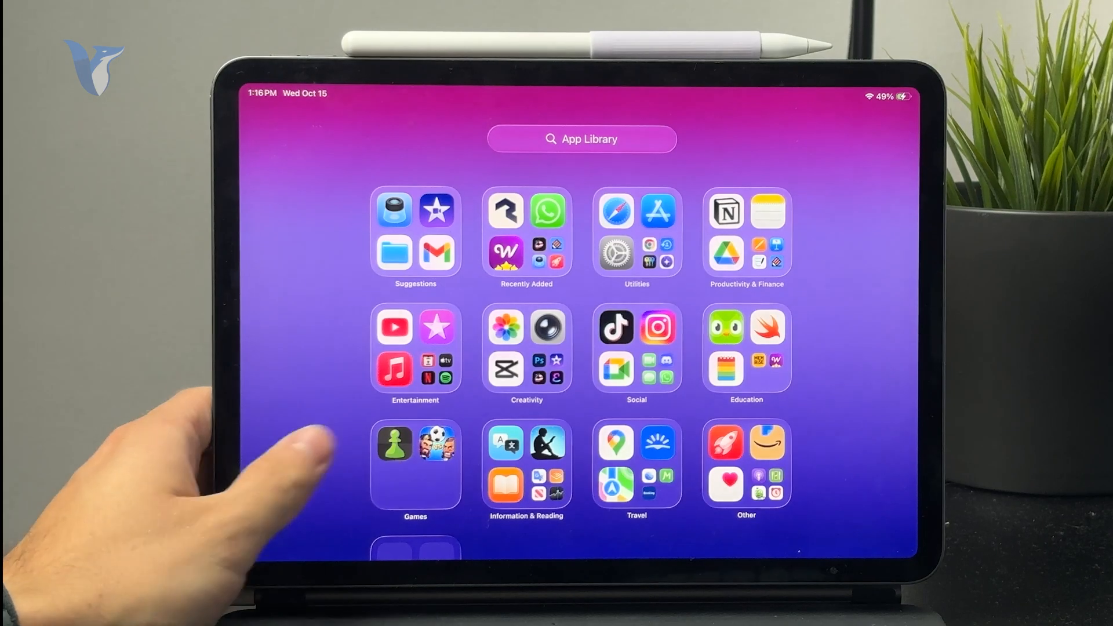
scroll(right, 3)
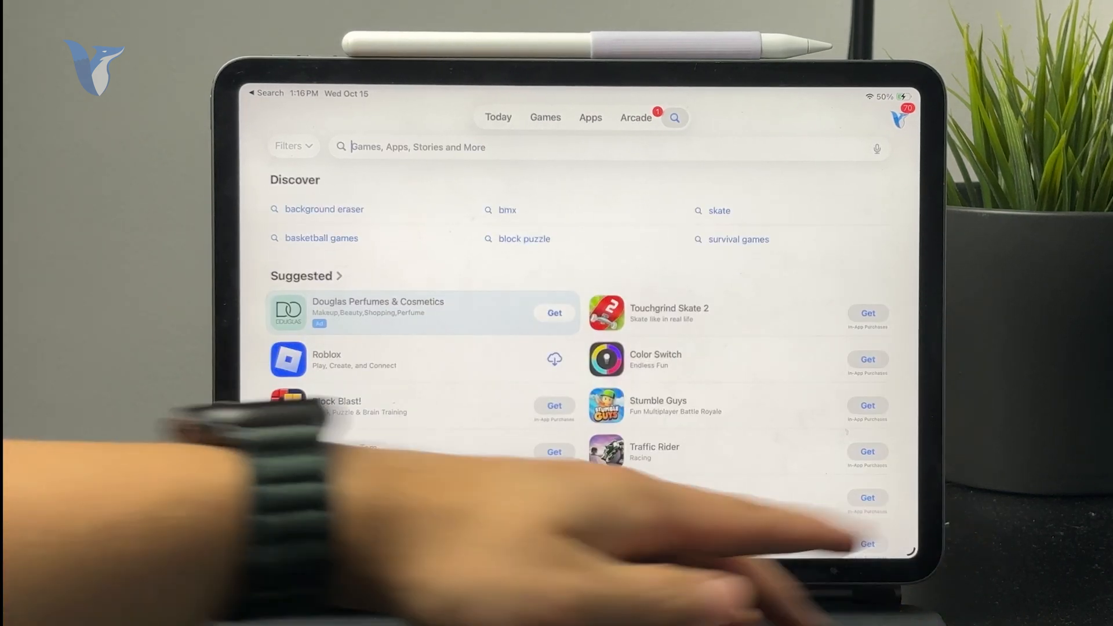
- Search the App Store for 'cleaner' by typing 'Clea' and choosing the suggestion
text(Clea)
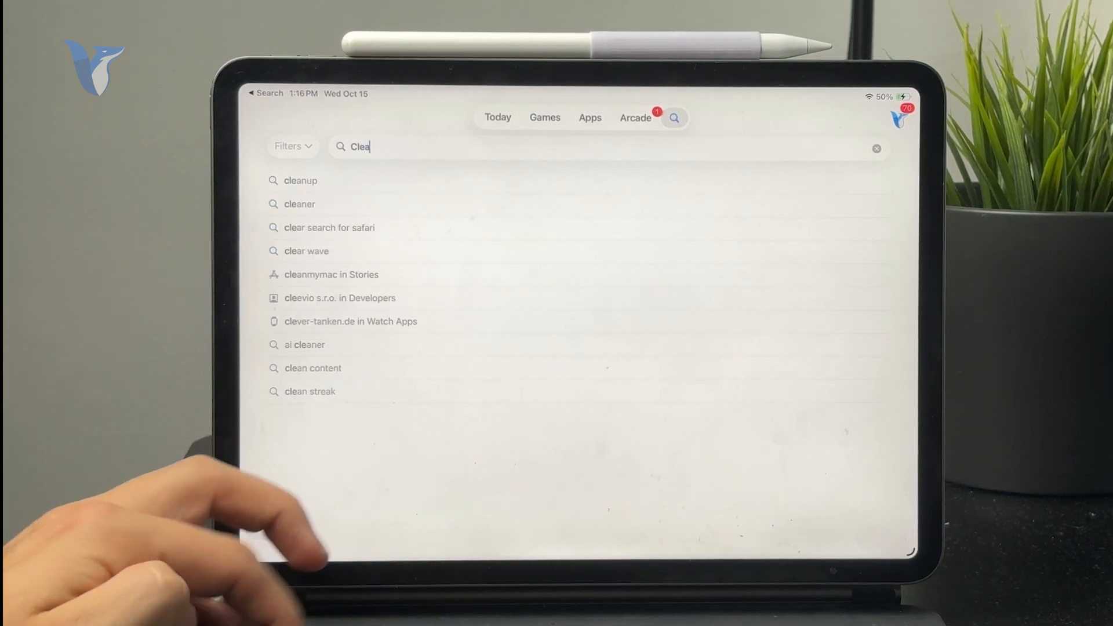
click(300, 203)
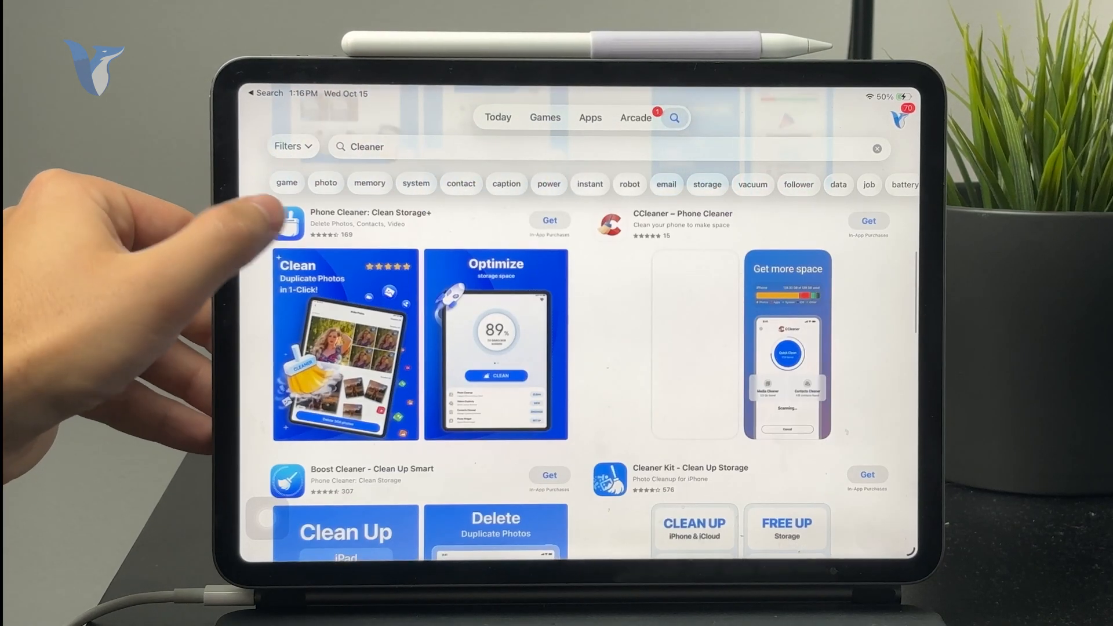
- View the Boost Cleaner - Clean Up Smart listing and its full-screen screenshots
click(371, 468)
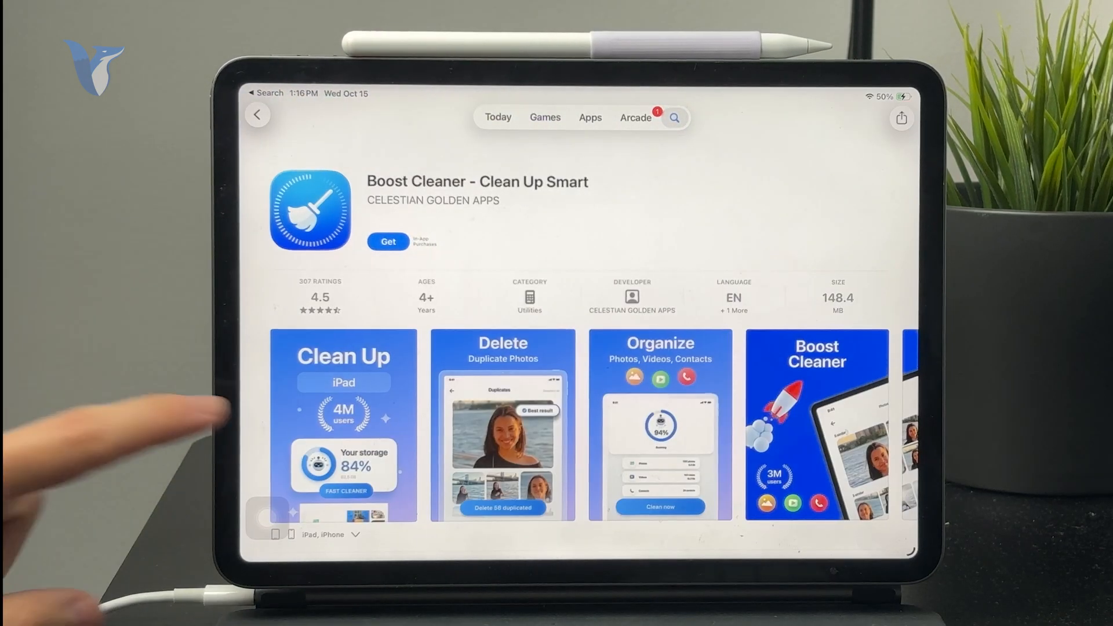
scroll(down, 3)
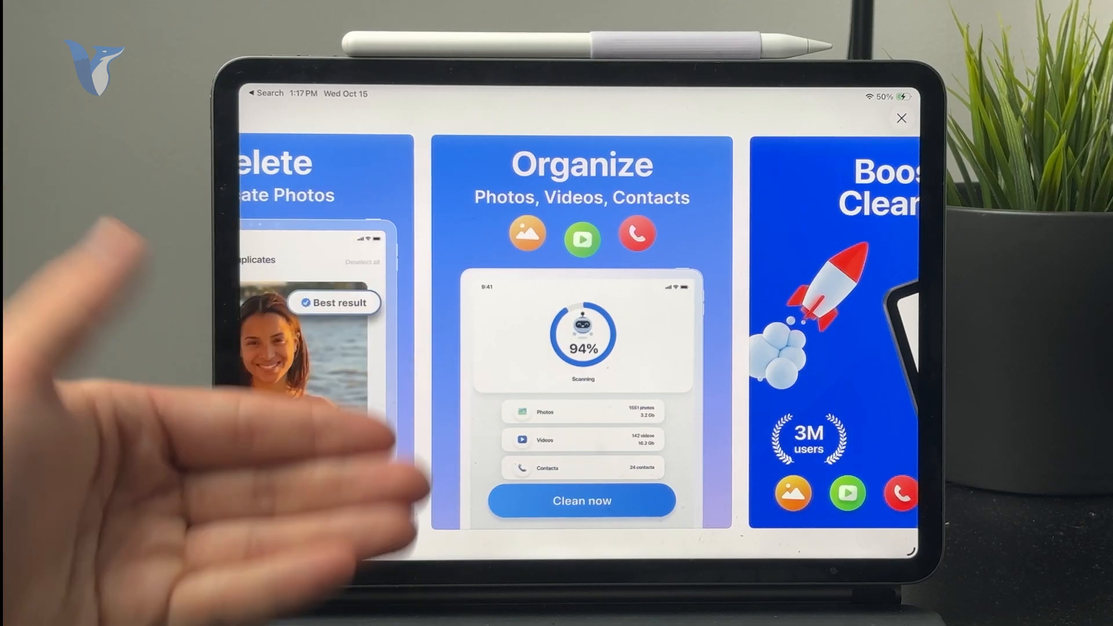
click(901, 118)
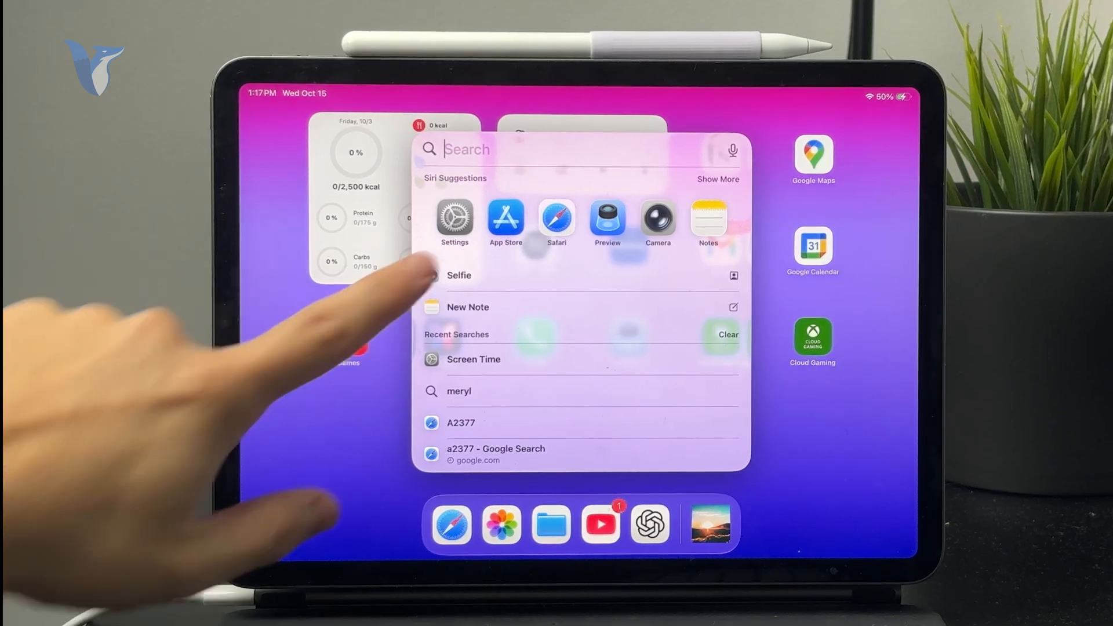
- Launch Settings from Spotlight and open General > VPN & Device Management
click(455, 216)
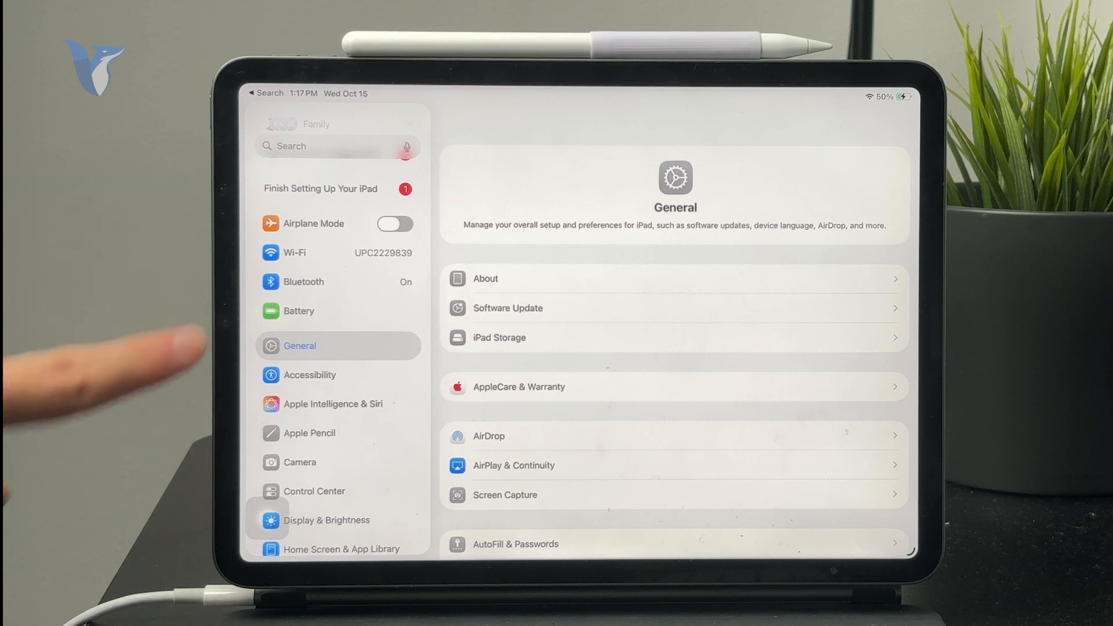
scroll(down, 3)
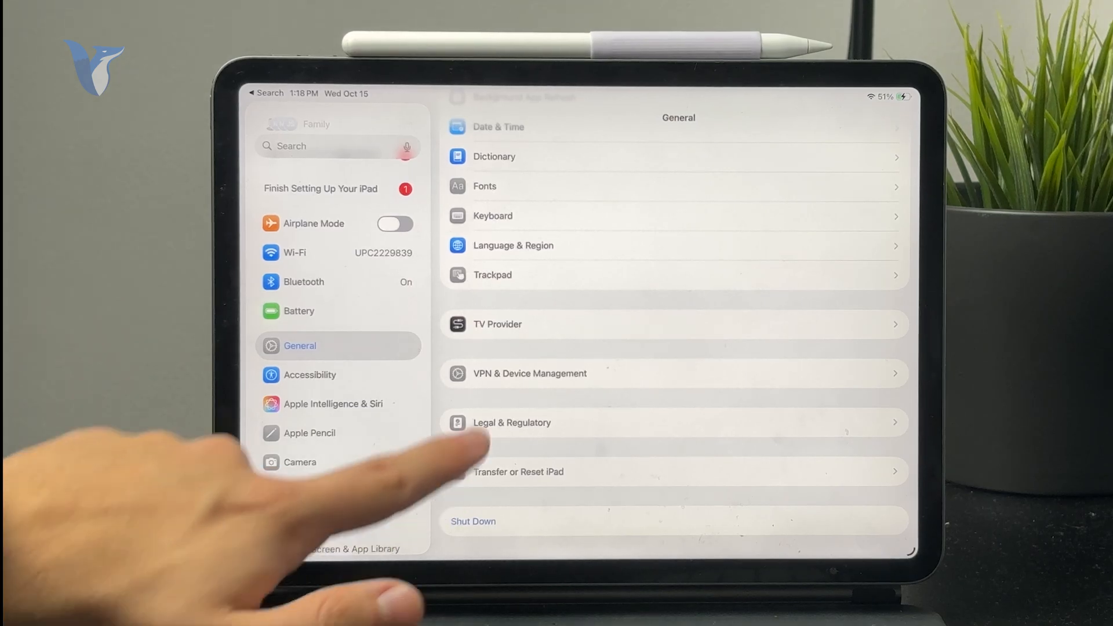
click(528, 373)
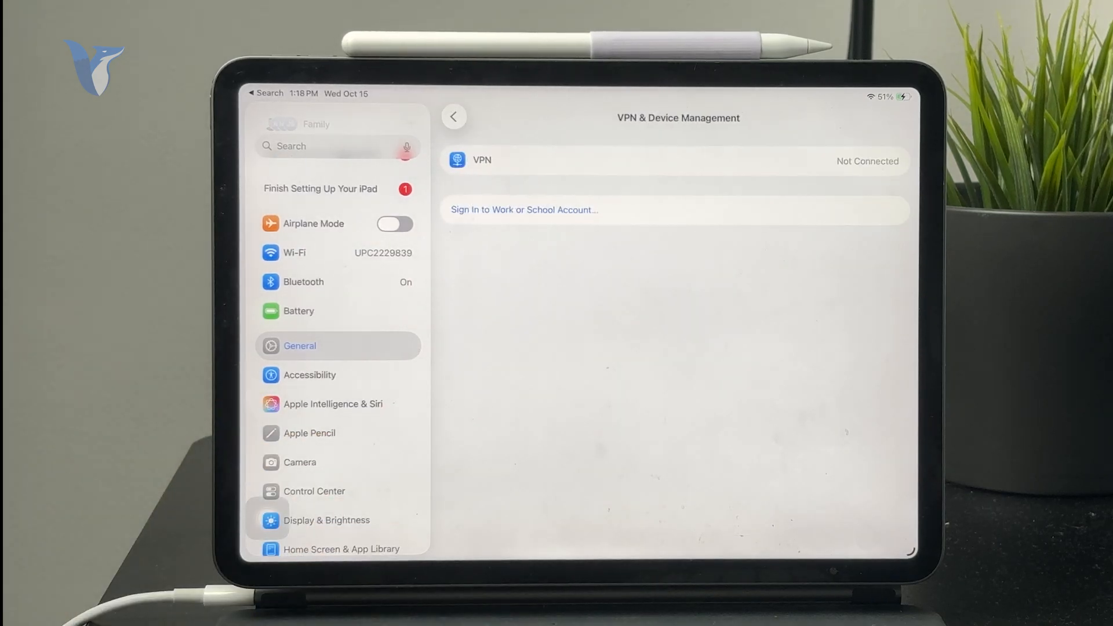